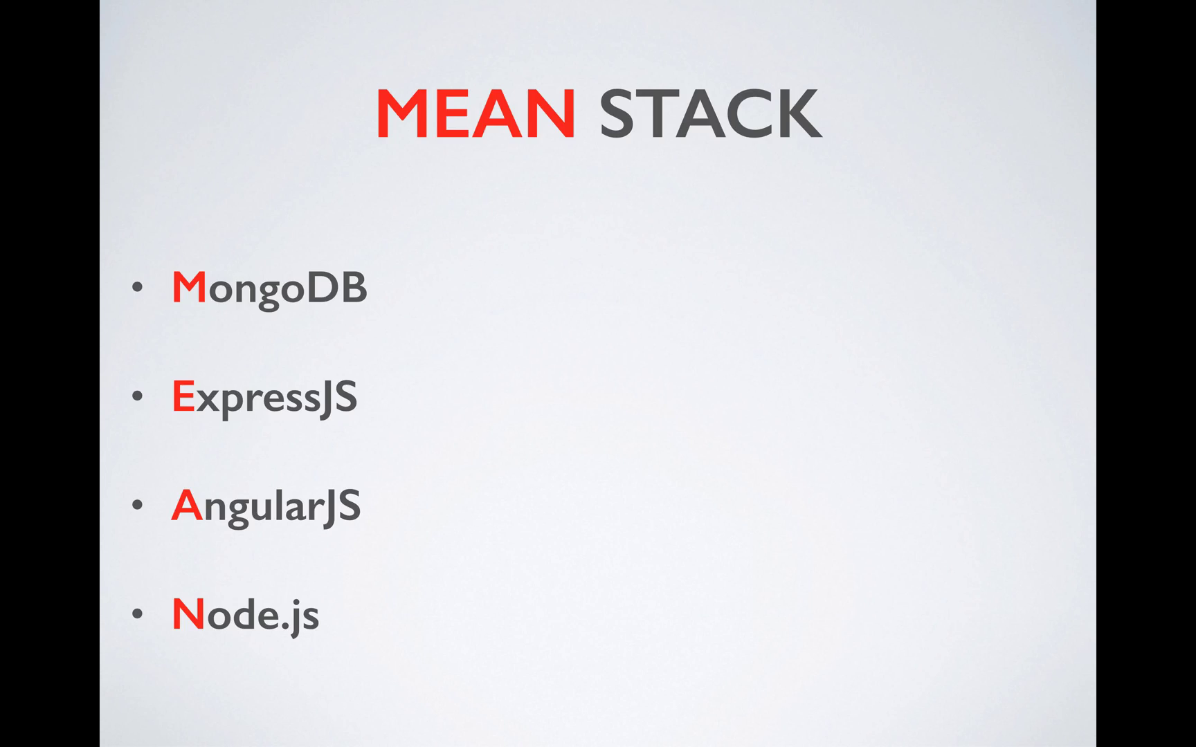
Step: Advance from the MEAN stack slide past Code Generators to the MEAN.js architecture diagram
{"action": "key", "text": "Right"}
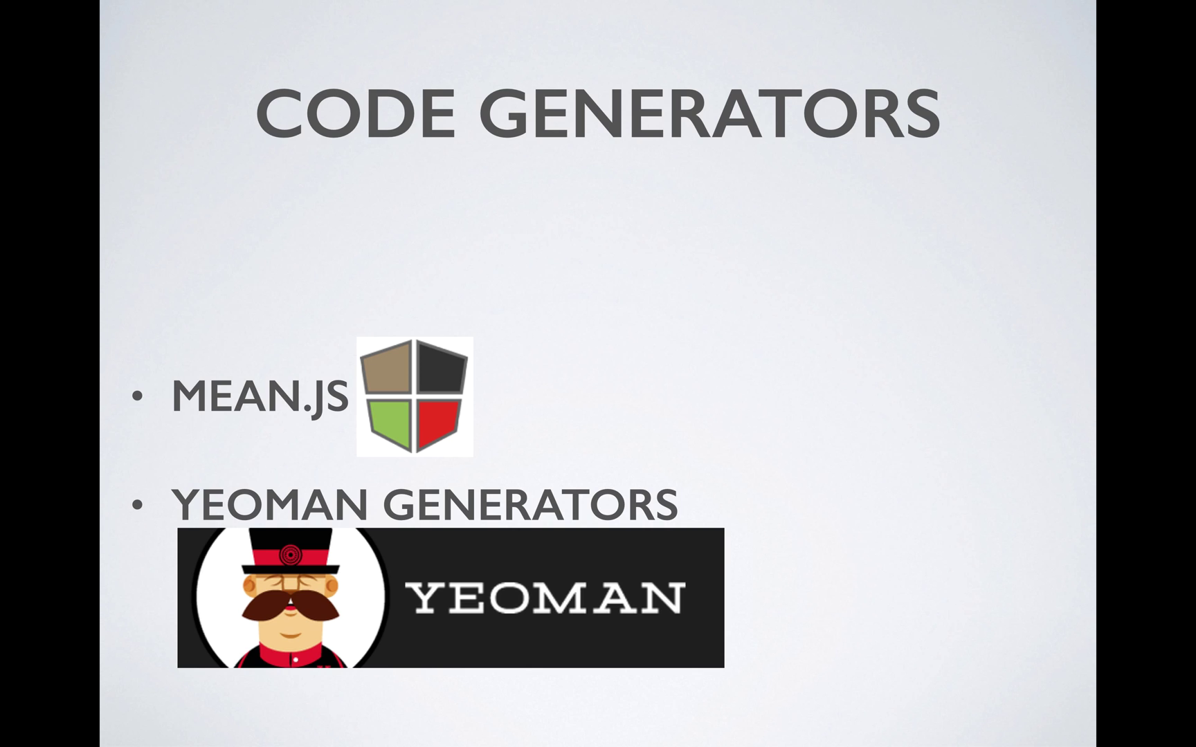
{"action": "key", "text": "Right"}
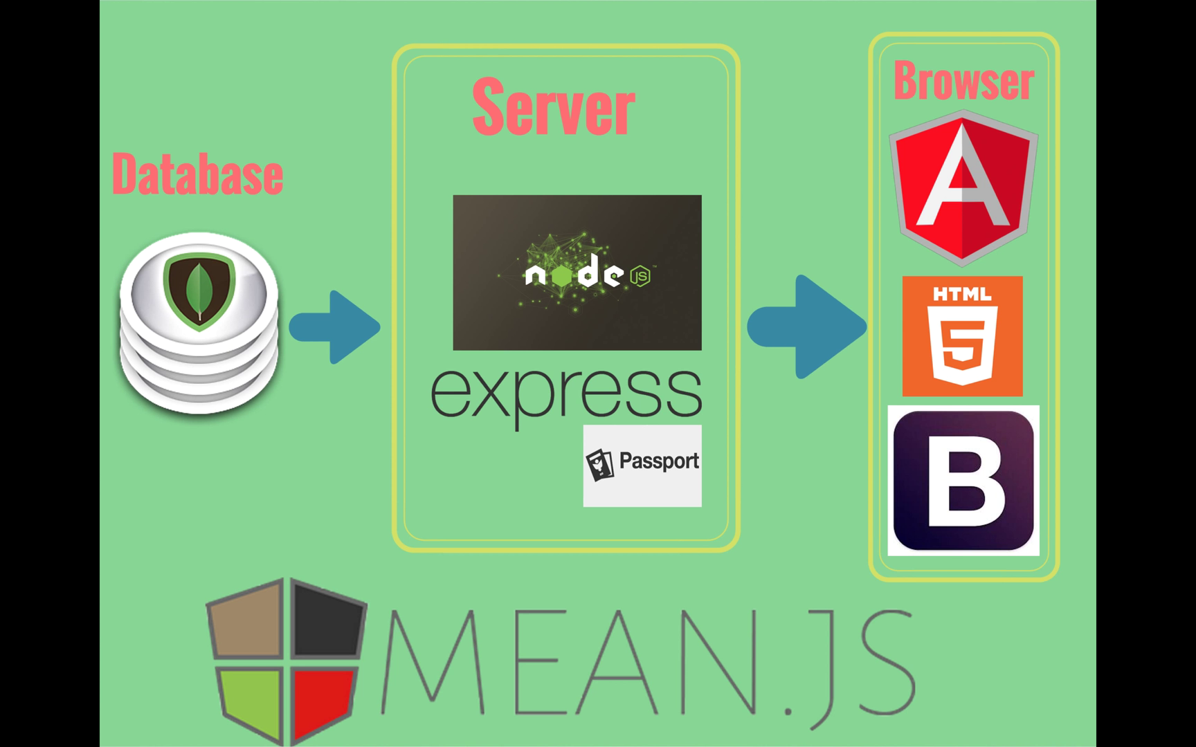